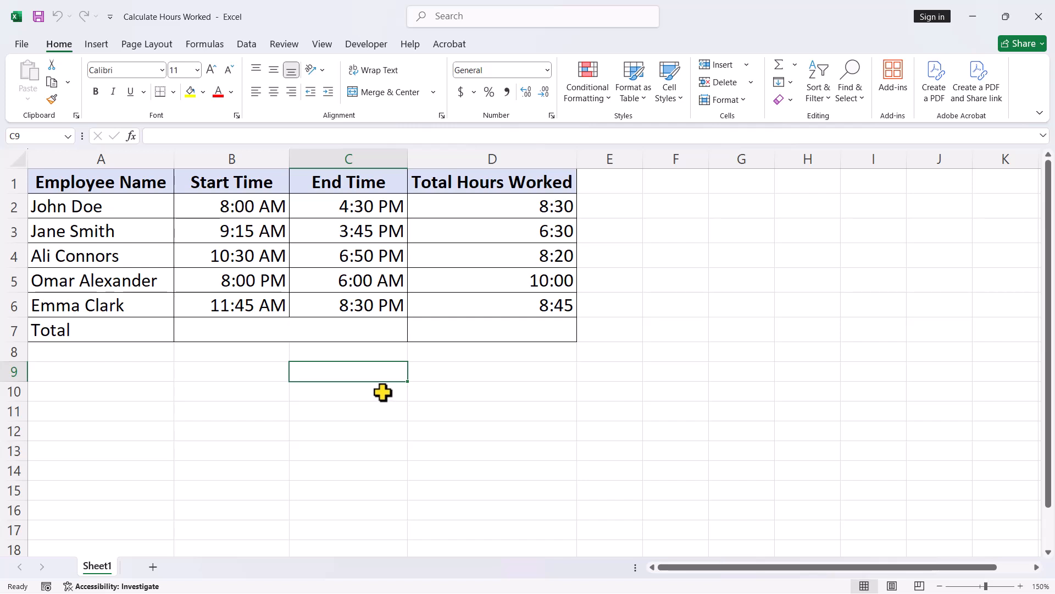
{"action": "mouse_move", "coordinate": [455, 393]}
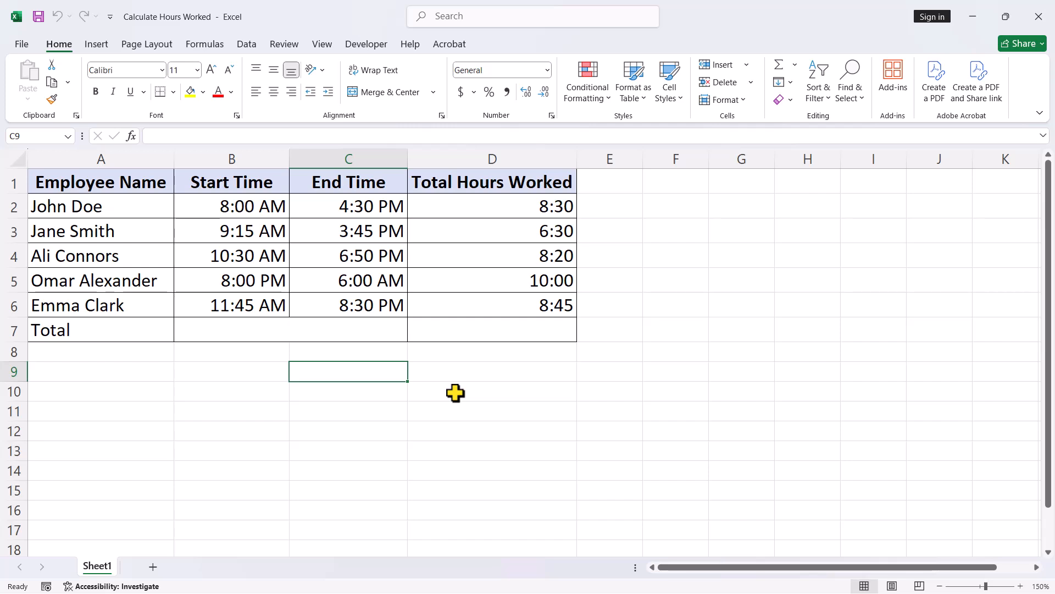
{"action": "mouse_move", "coordinate": [536, 228]}
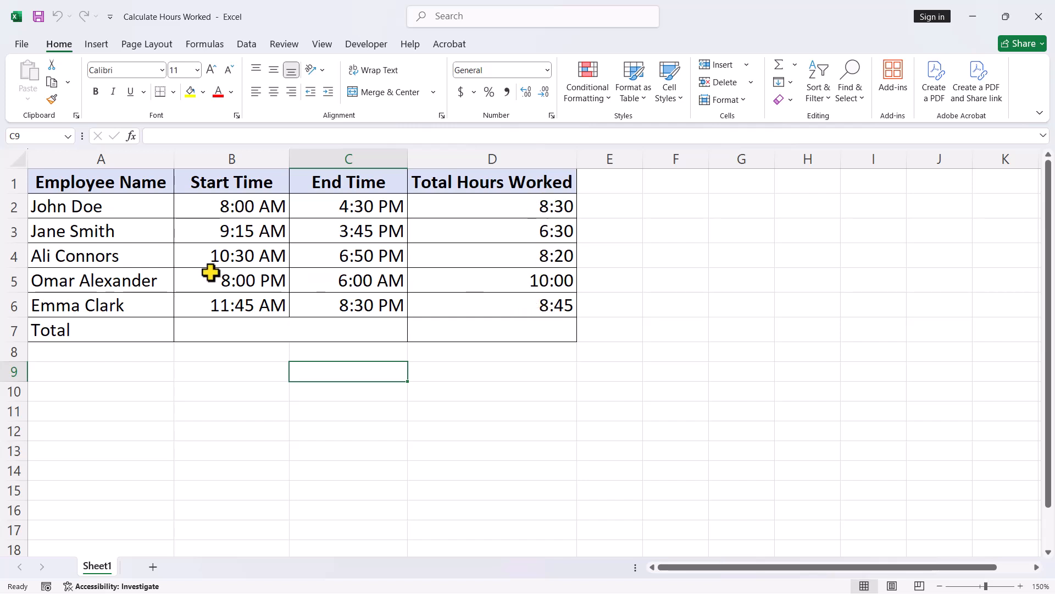
{"action": "mouse_move", "coordinate": [294, 278]}
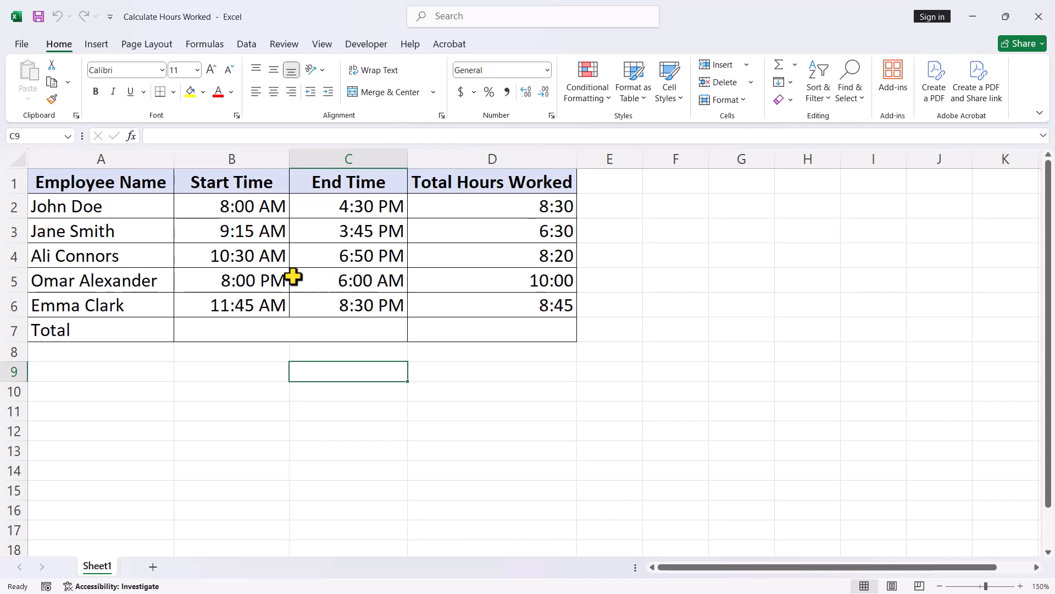
{"action": "mouse_move", "coordinate": [620, 282]}
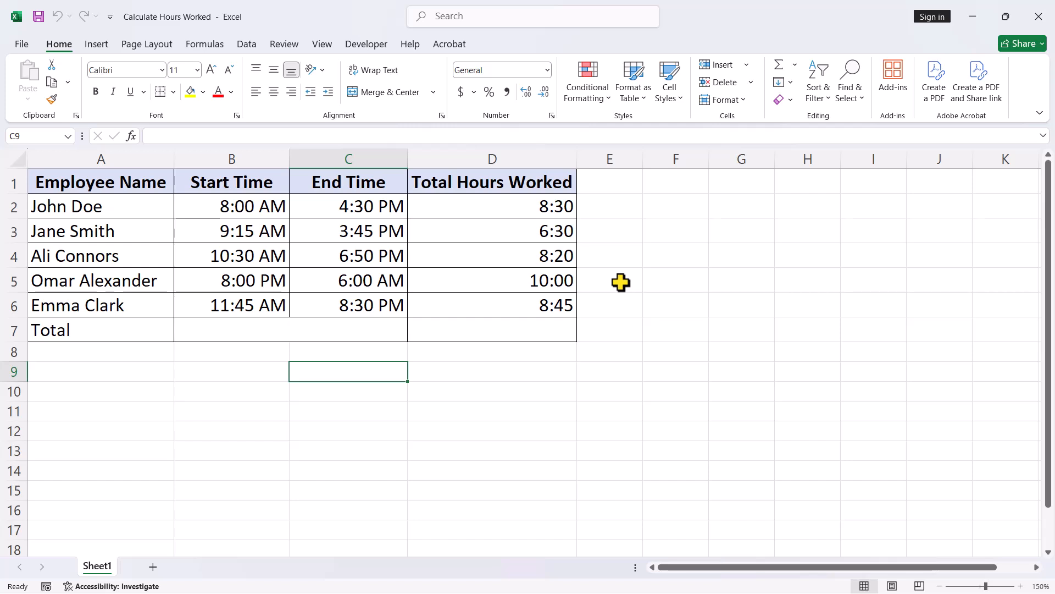
{"action": "mouse_move", "coordinate": [617, 265]}
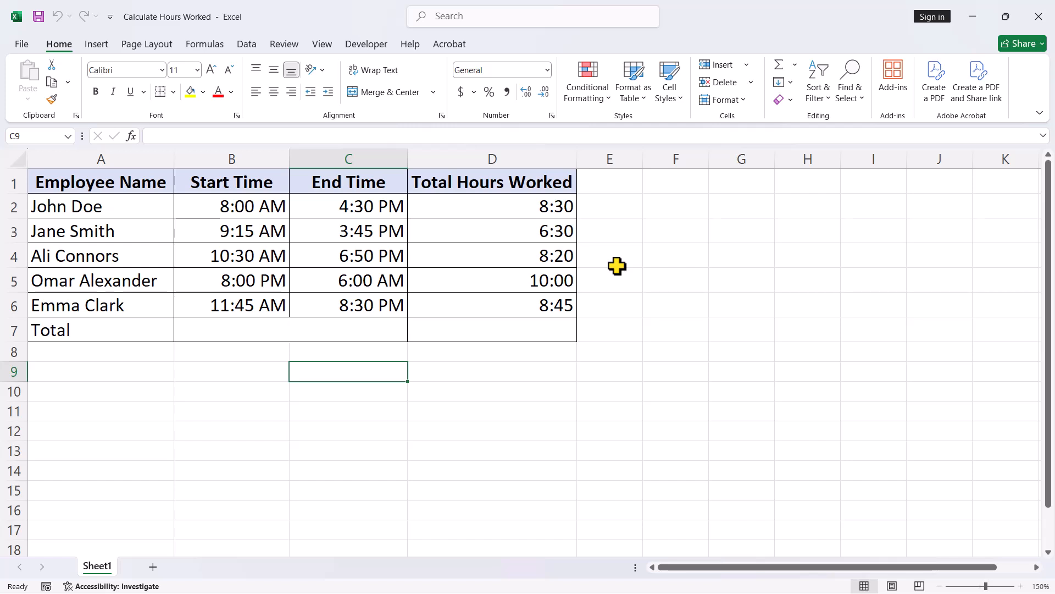
{"action": "mouse_move", "coordinate": [613, 301]}
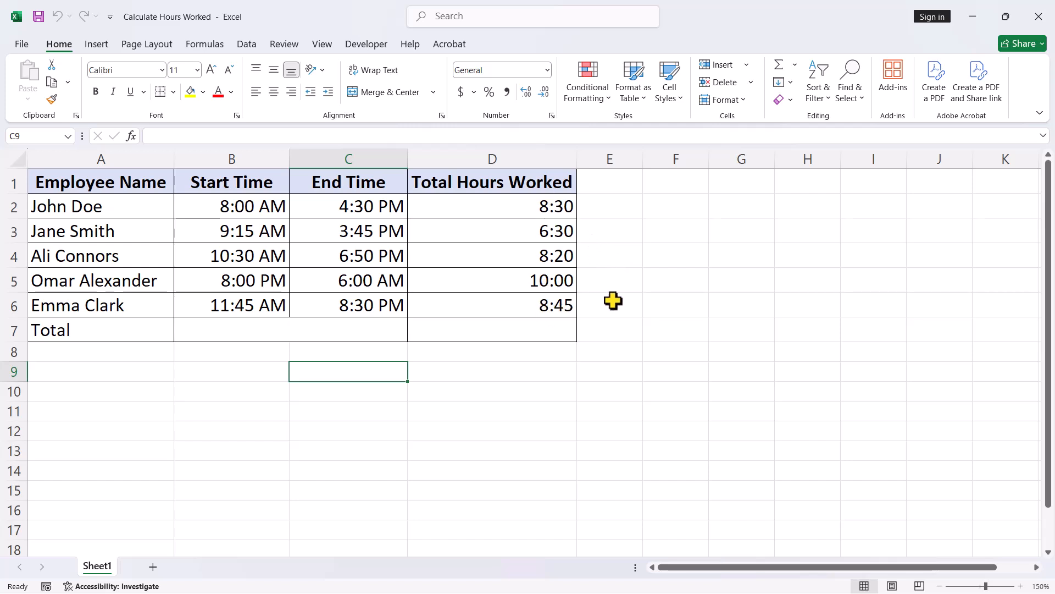
{"action": "mouse_move", "coordinate": [620, 303]}
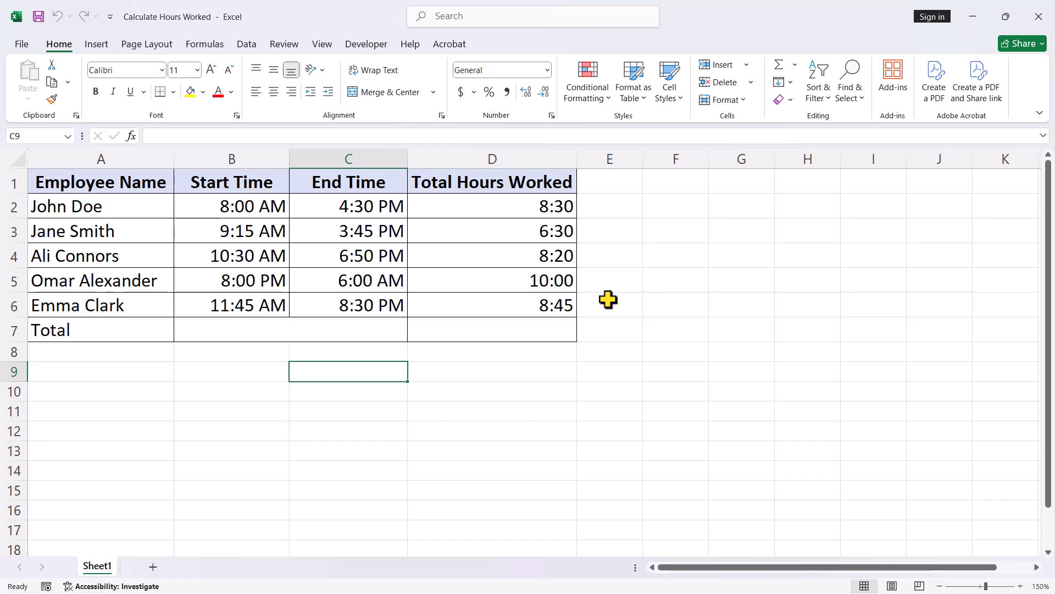
{"action": "mouse_move", "coordinate": [566, 231]}
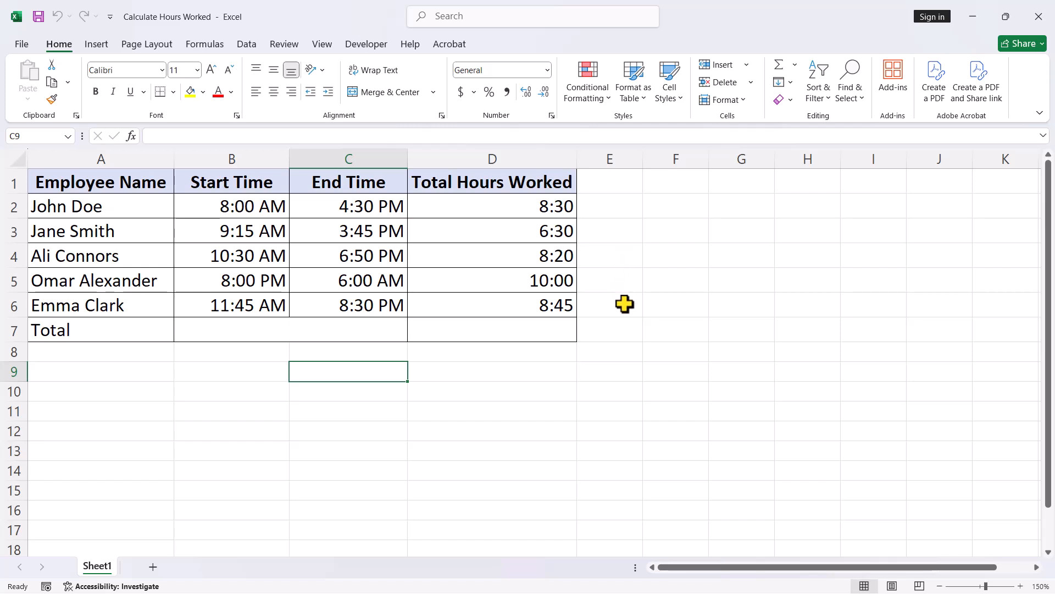
{"action": "mouse_move", "coordinate": [617, 320]}
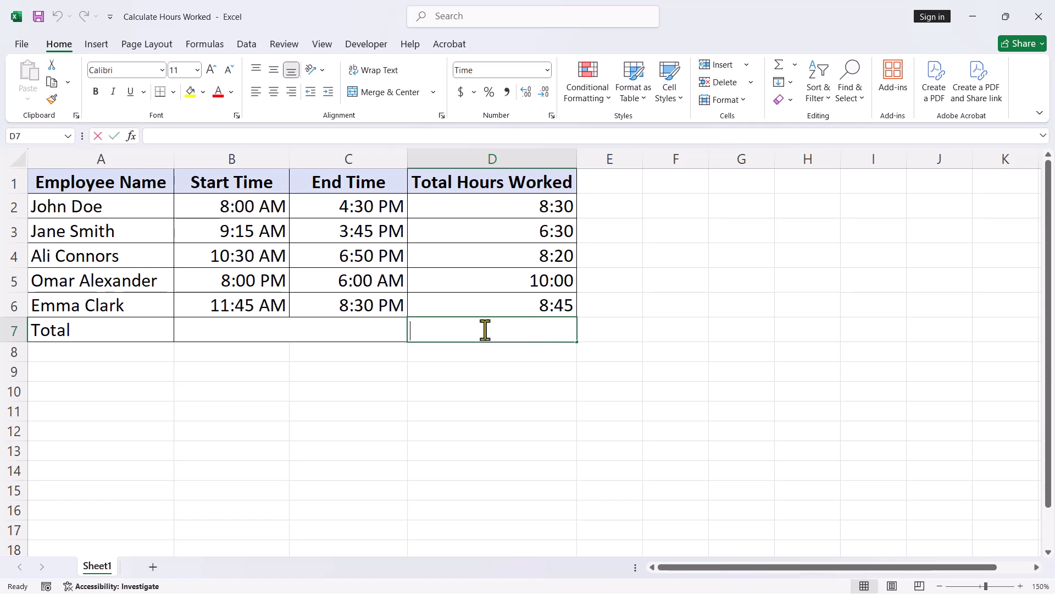
Enter =SUM(D2:D6) in D7 to total the five employees' hours
{"action": "type", "text": "="}
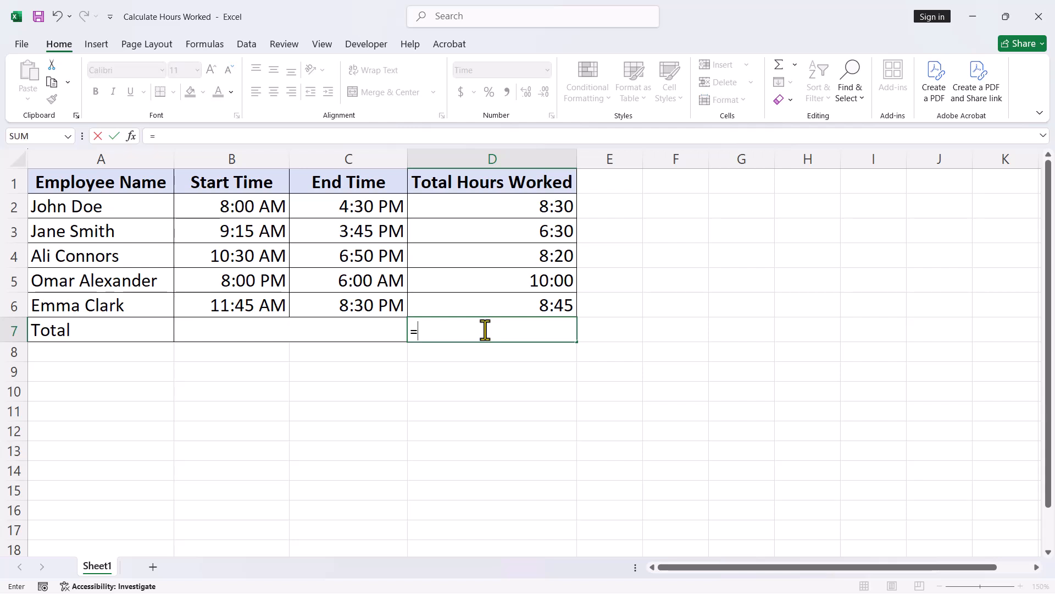
{"action": "type", "text": "sum"}
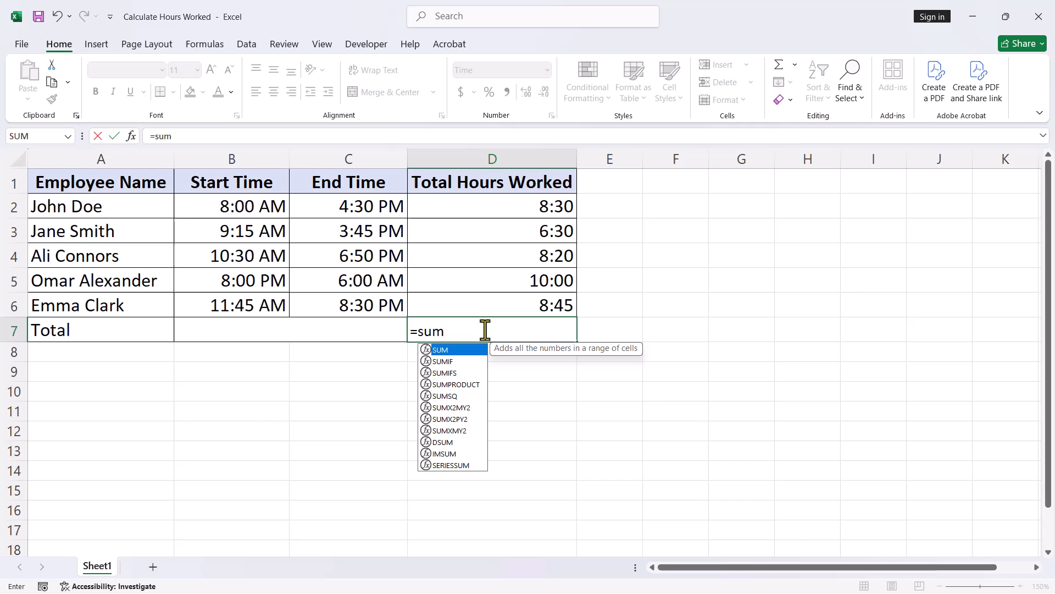
{"action": "mouse_move", "coordinate": [469, 359]}
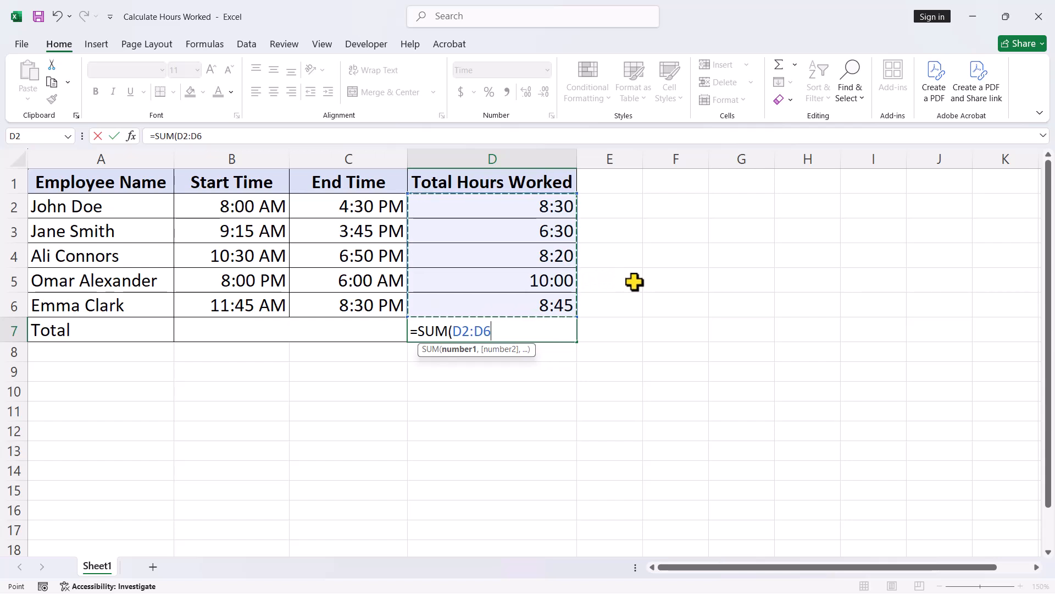
{"action": "key", "text": "enter"}
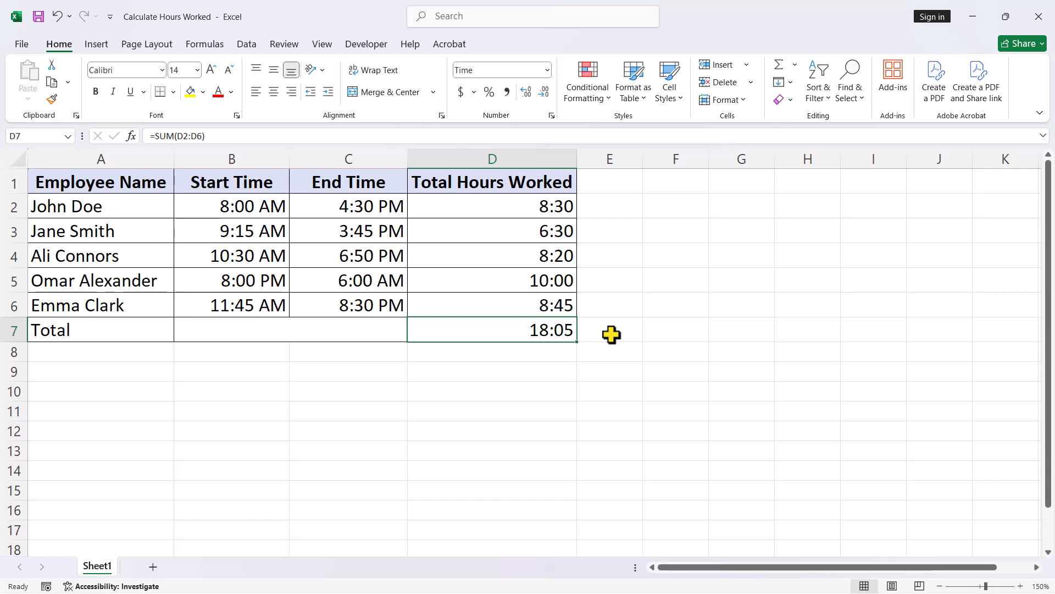
{"action": "mouse_move", "coordinate": [608, 337]}
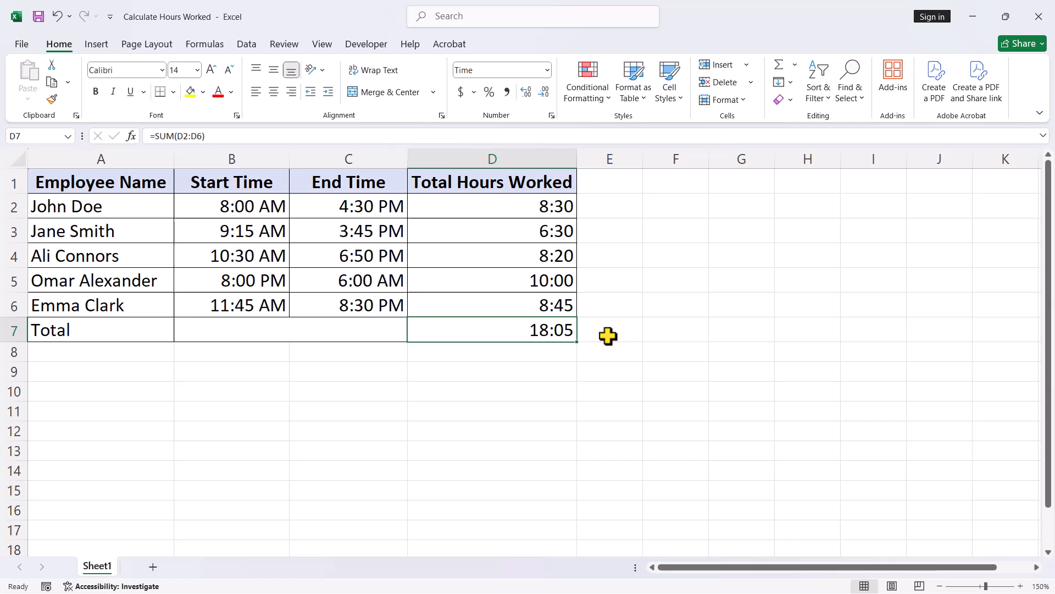
{"action": "mouse_move", "coordinate": [506, 330]}
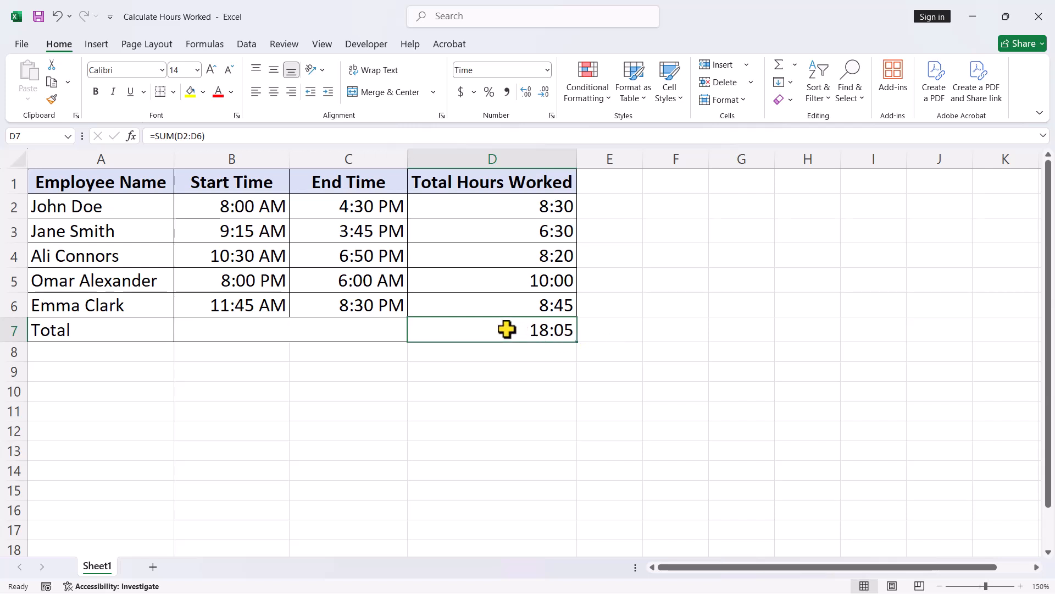
Open Format Cells for D7 on the Custom category and scroll to [h]:mm:ss
{"action": "right_click", "coordinate": [492, 330]}
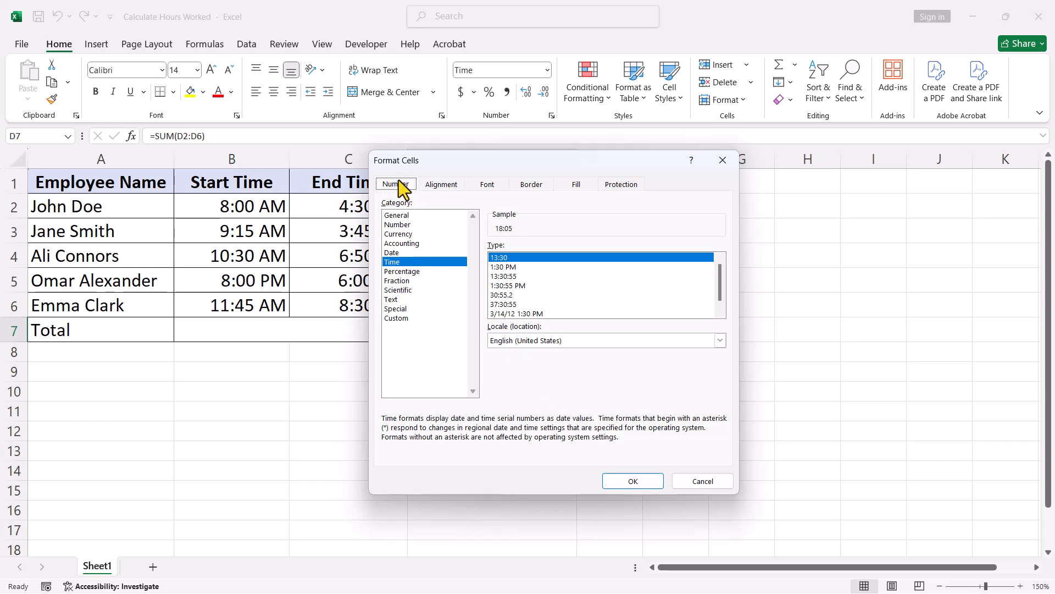
{"action": "mouse_move", "coordinate": [407, 333]}
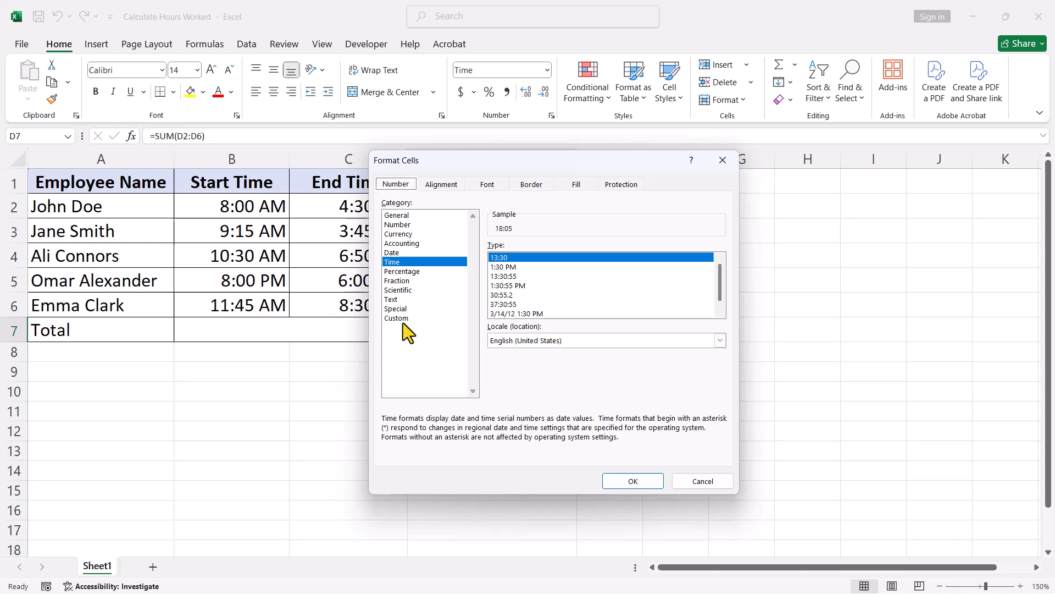
{"action": "left_click", "coordinate": [397, 318]}
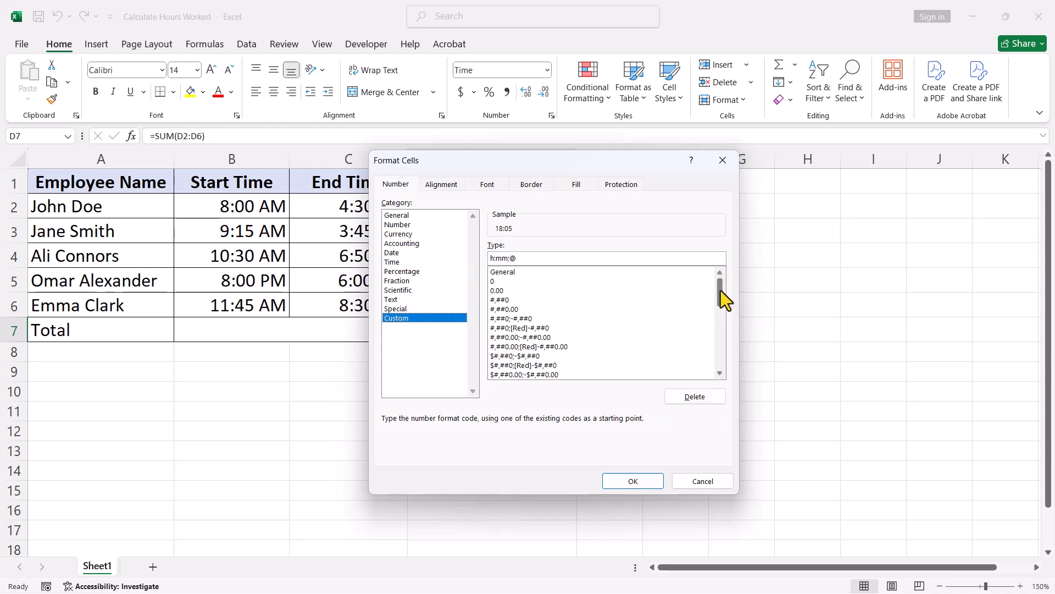
{"action": "scroll", "scroll_direction": "down", "scroll_amount": 3}
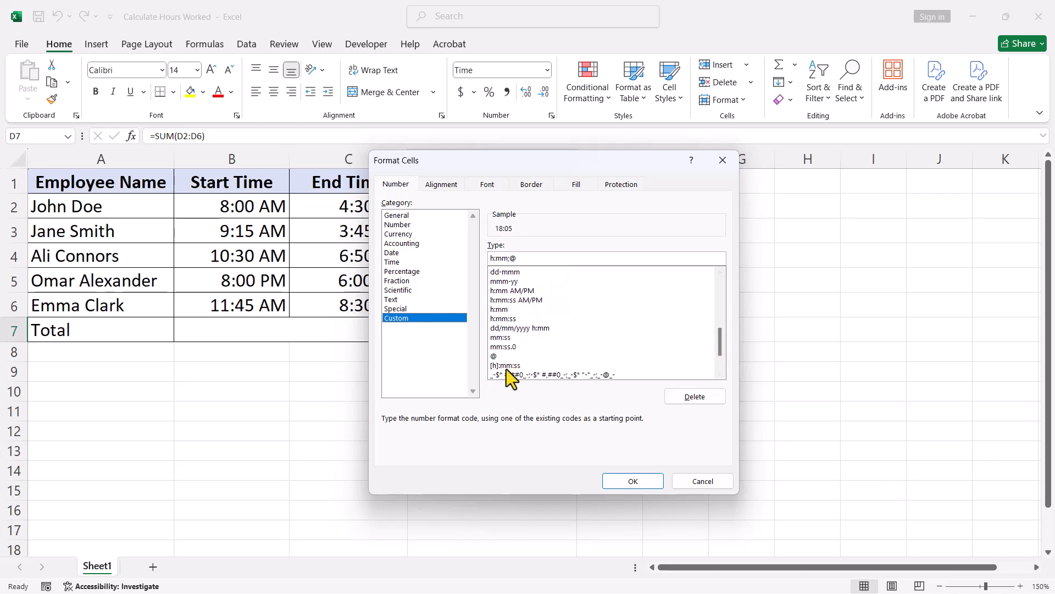
Apply the custom [h]:mm format to D7, trimmed from [h]:mm:ss
{"action": "left_click", "coordinate": [505, 365]}
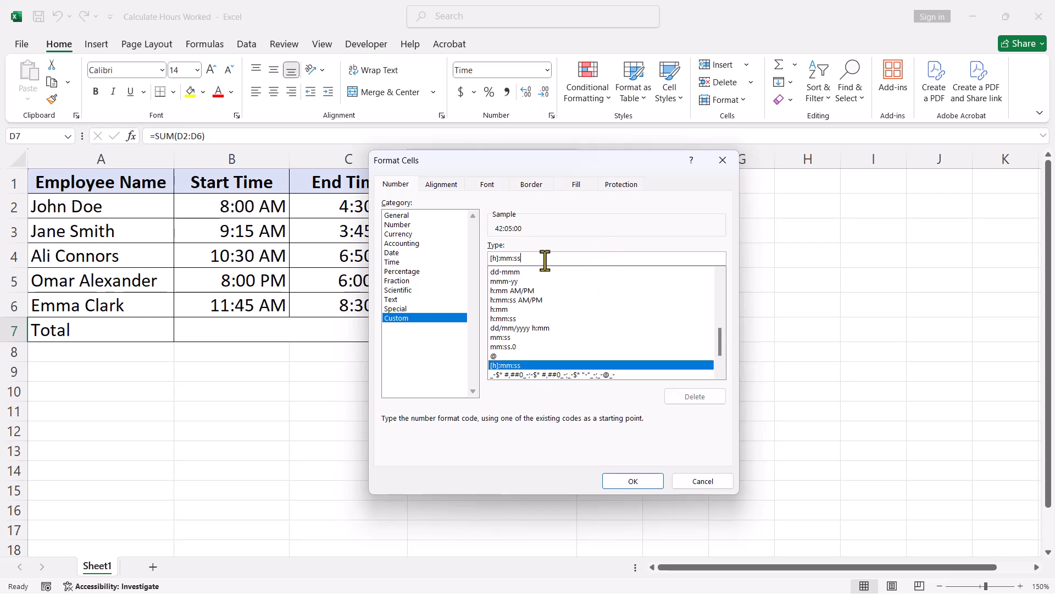
{"action": "key", "text": "Backspace"}
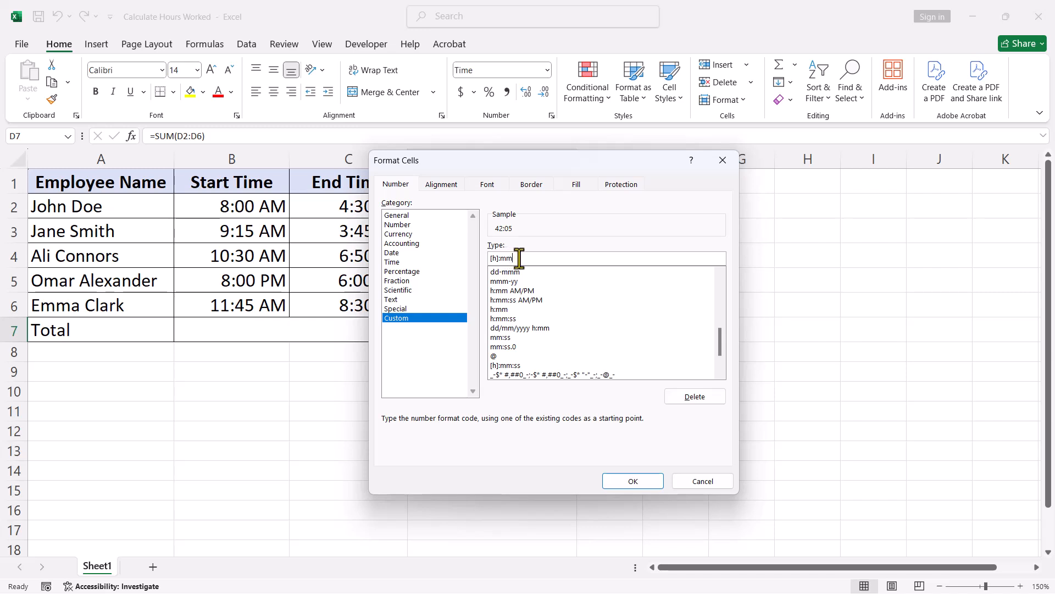
{"action": "mouse_move", "coordinate": [641, 449]}
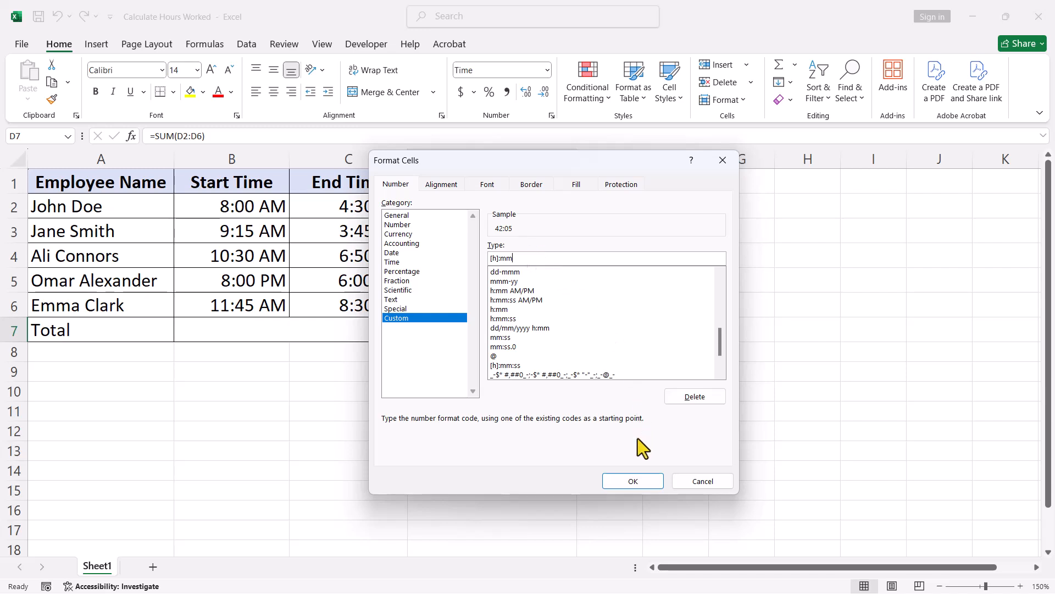
{"action": "left_click", "coordinate": [631, 480]}
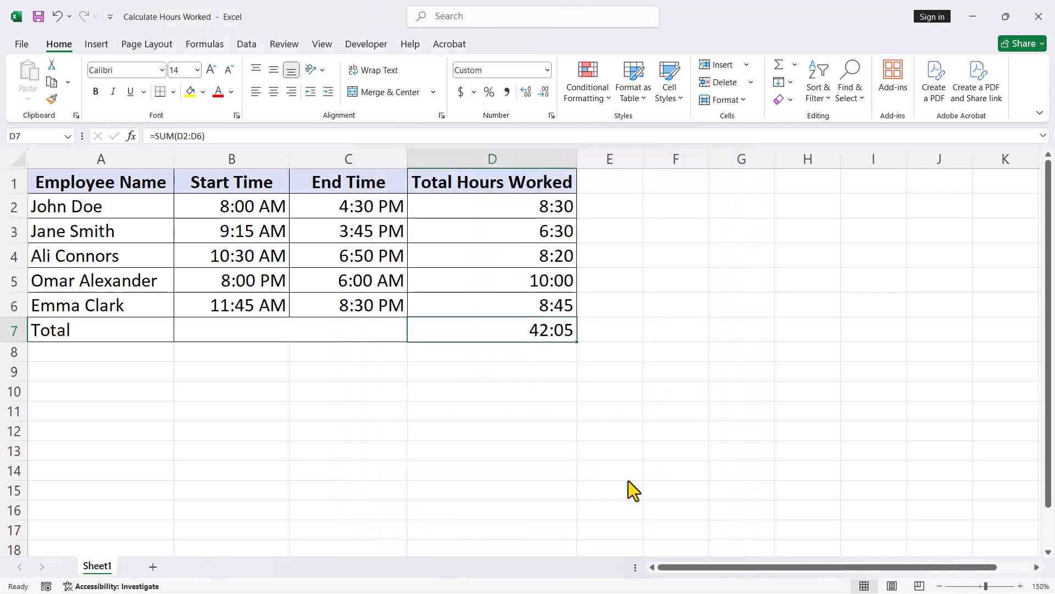